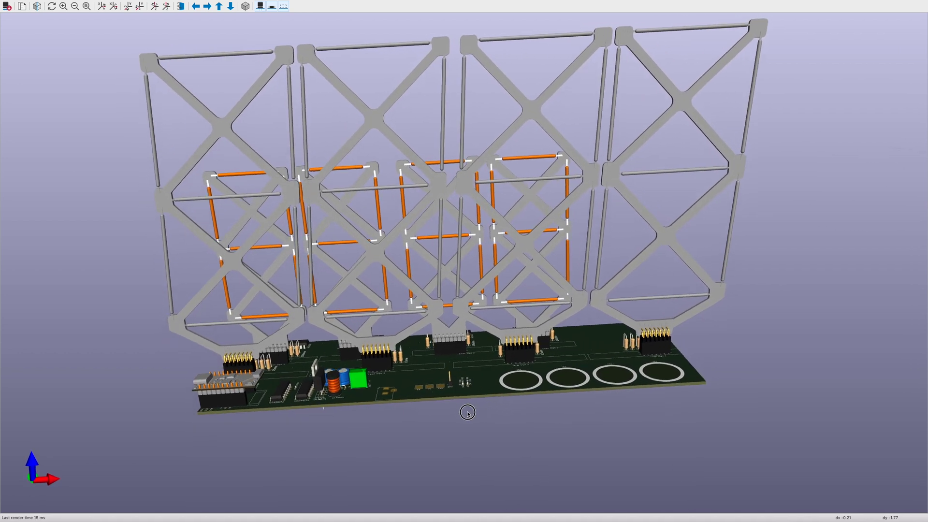
Orbit the clock model through edge-on and angled views to look it over
drag(467, 413, 446, 442)
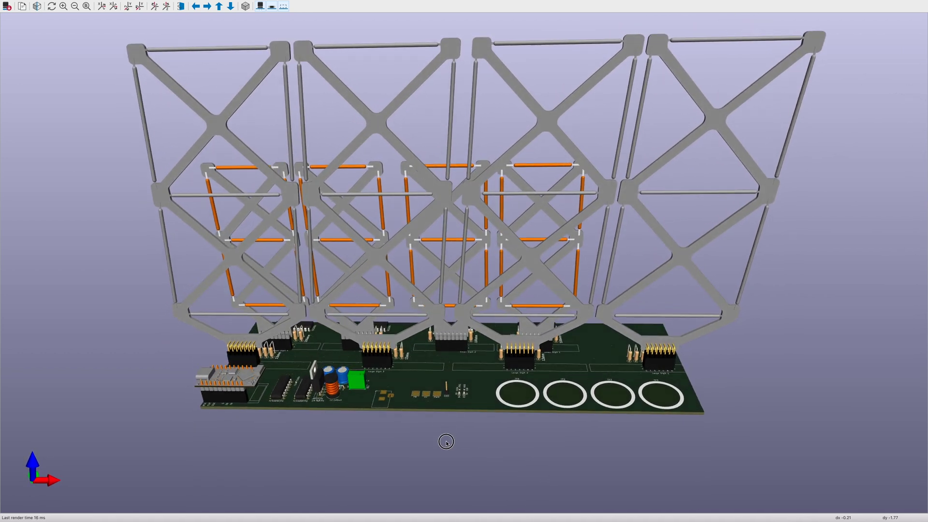
drag(445, 443, 451, 422)
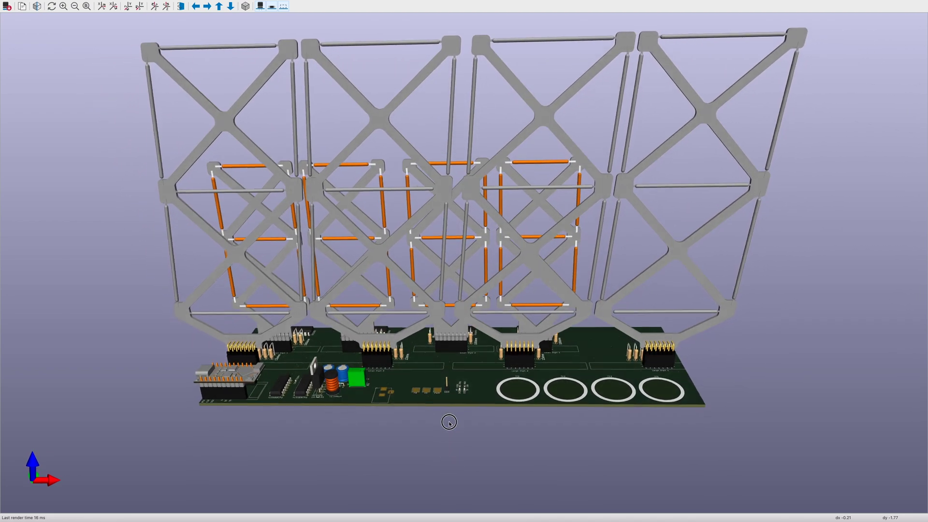
drag(449, 422, 475, 330)
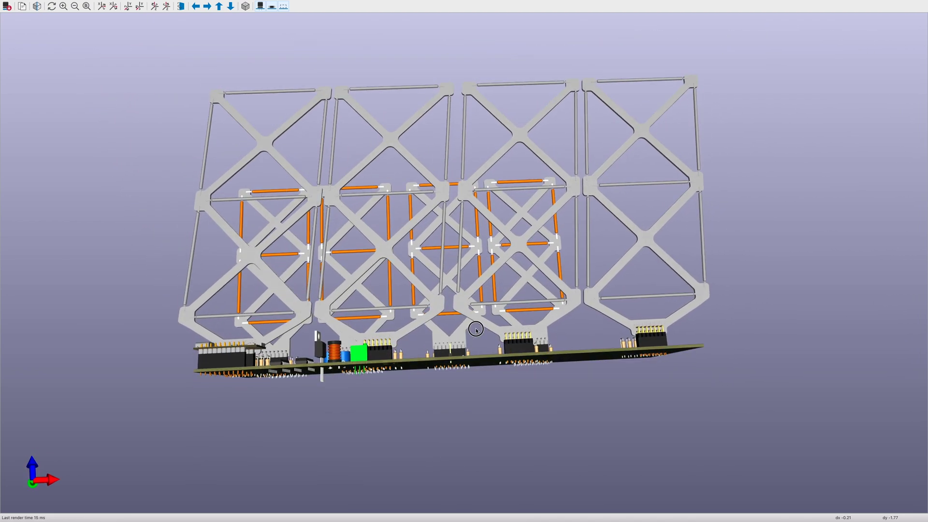
drag(477, 329, 448, 429)
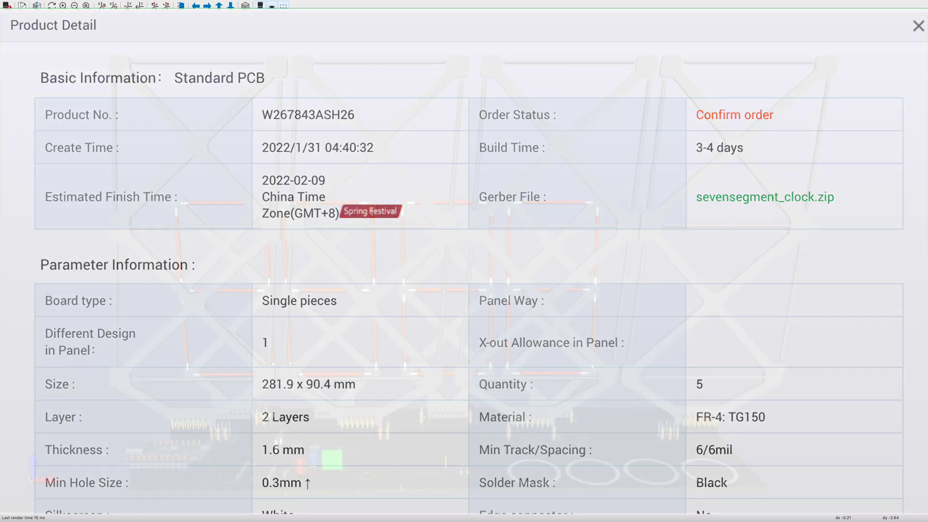
Turn the single digit board to inspect it from another side
click(917, 26)
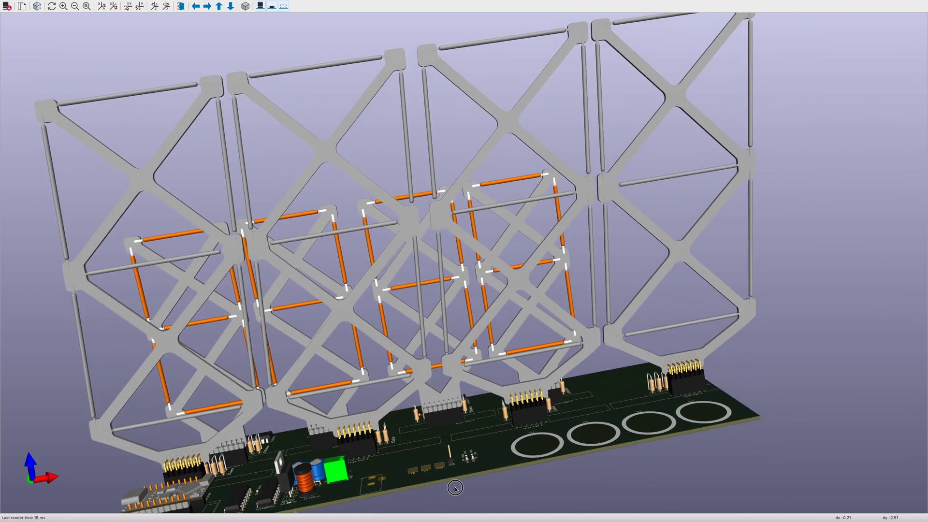
drag(454, 488, 525, 507)
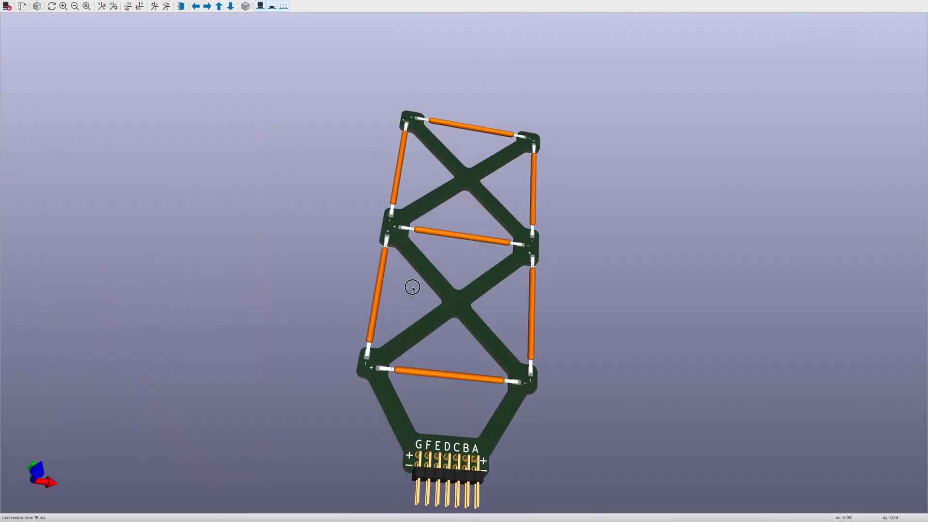
drag(412, 287, 427, 409)
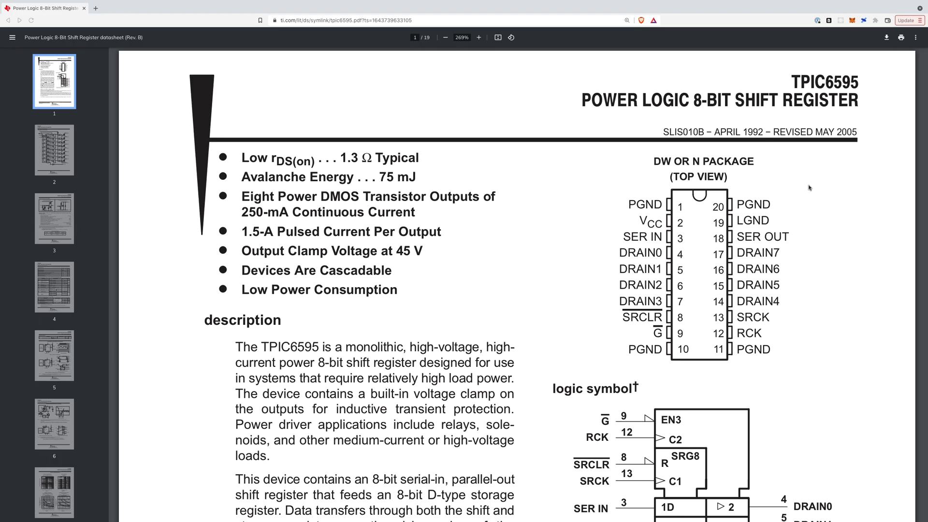
mouse_move(817, 100)
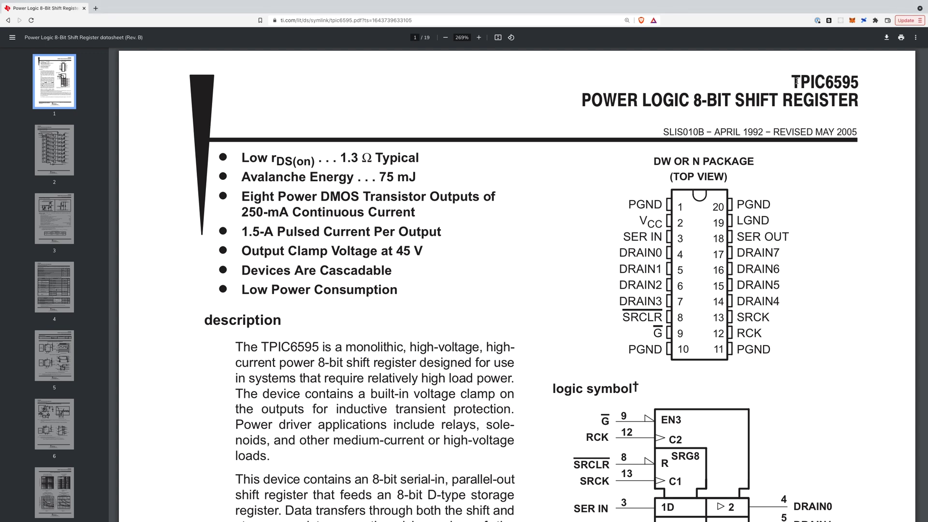
Highlight the 8-bit shift register title and the 250-mA continuous current rating
double_click(823, 81)
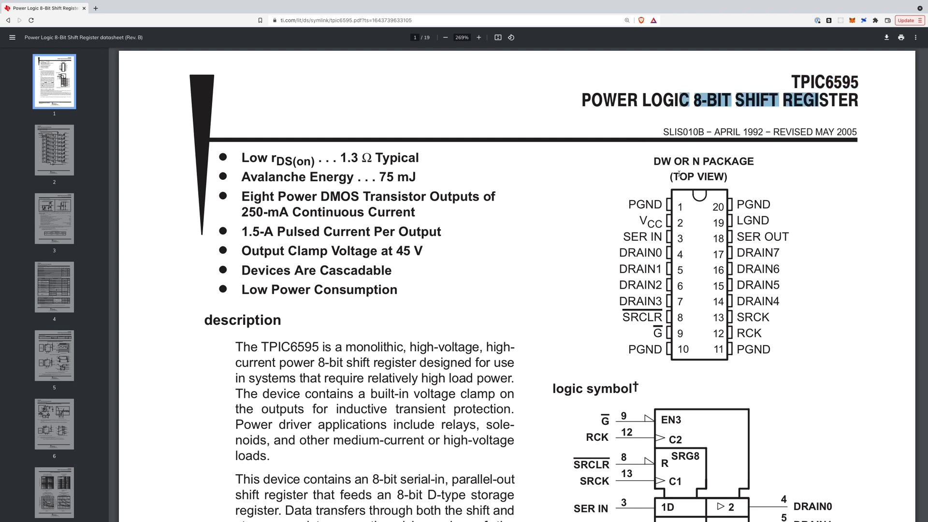
double_click(263, 212)
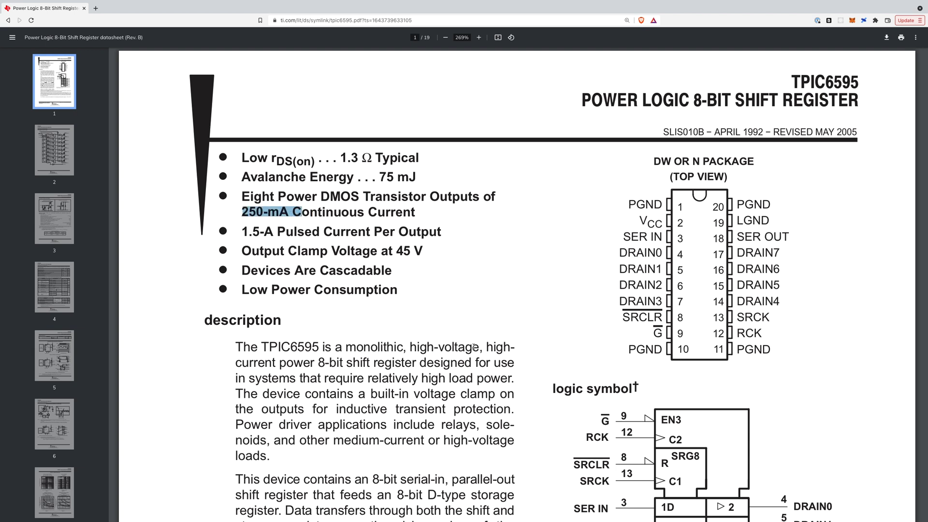
mouse_move(188, 369)
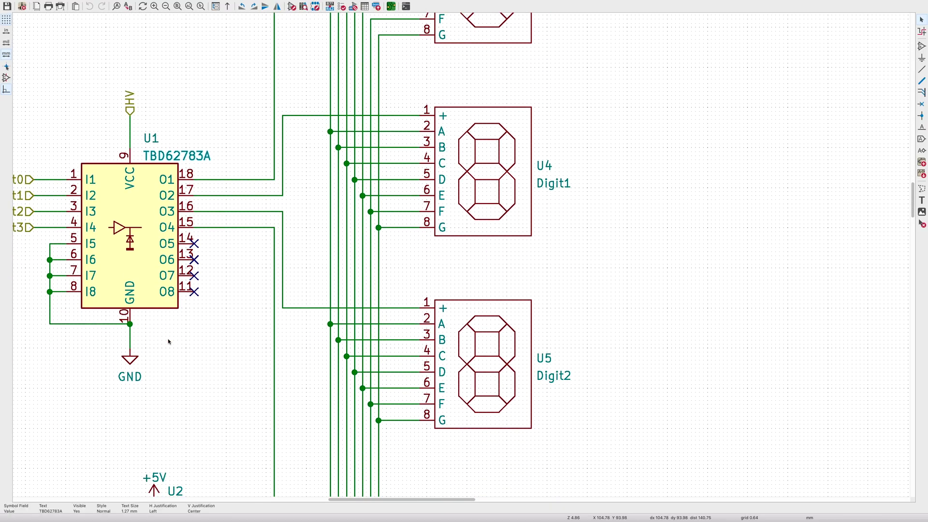
scroll(down, 3)
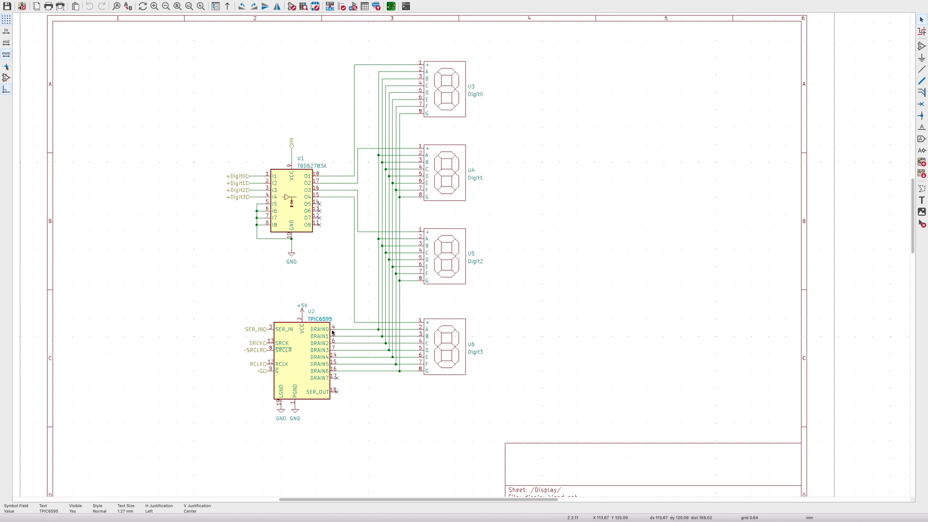
mouse_move(325, 332)
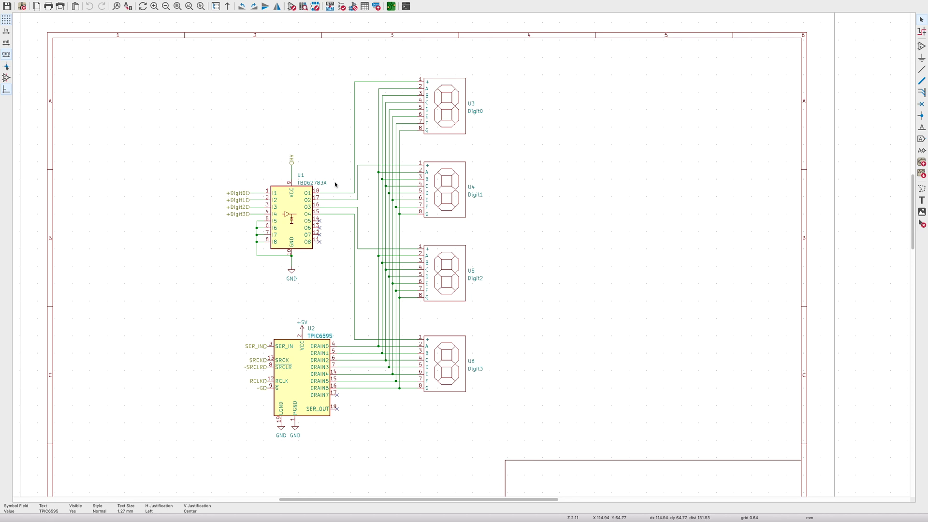
mouse_move(252, 315)
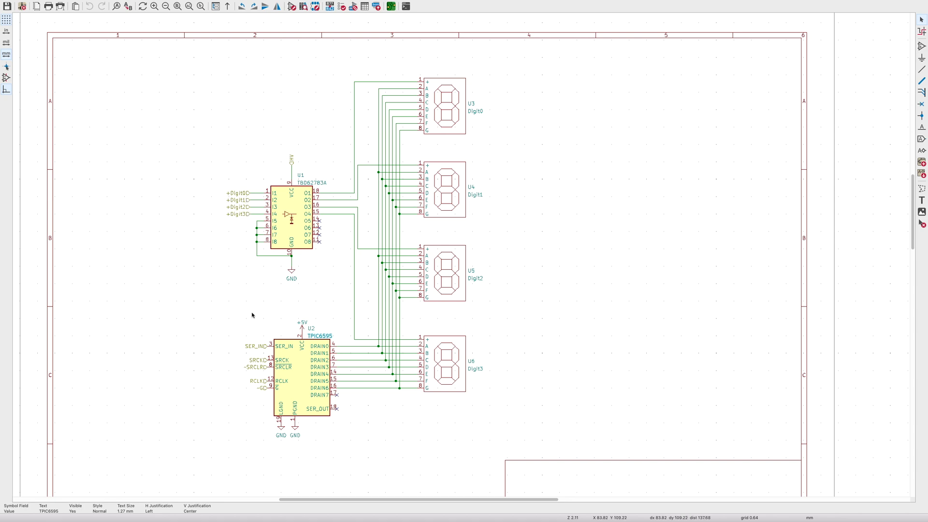
mouse_move(265, 383)
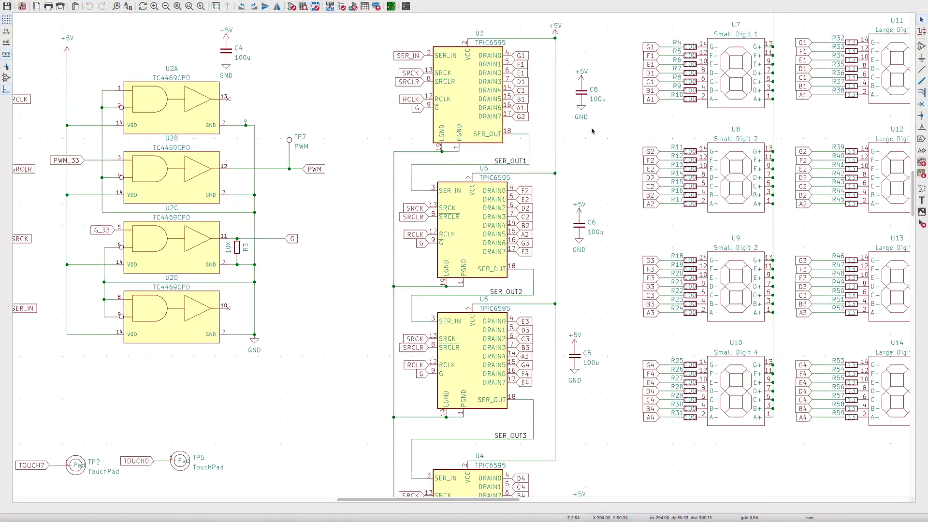
scroll(down, 3)
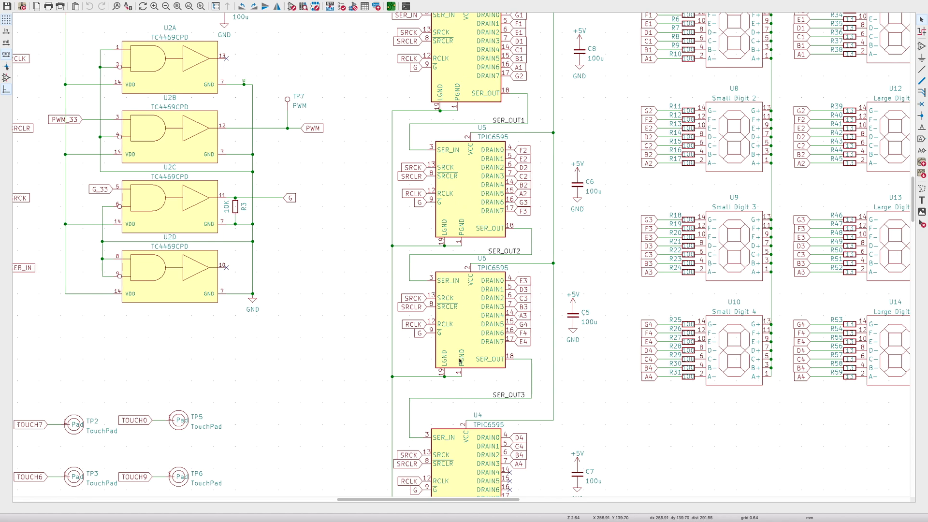
scroll(down, 3)
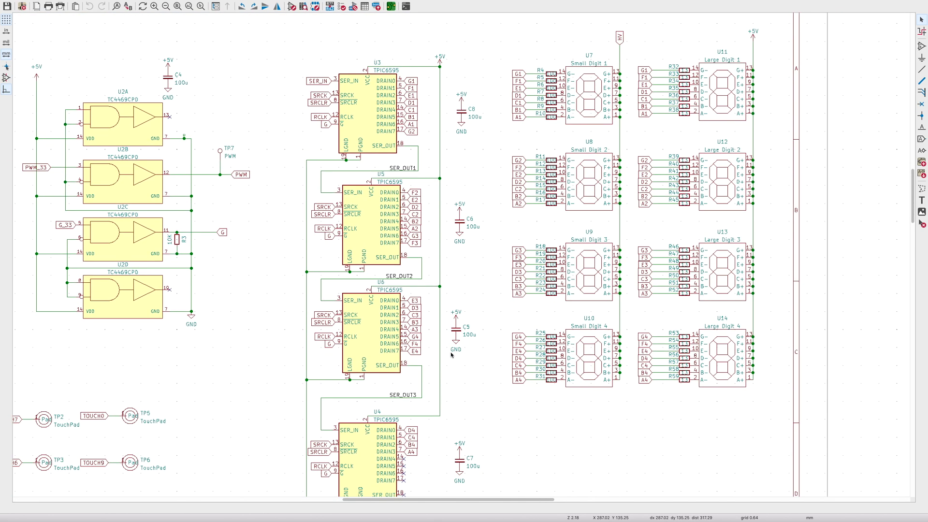
mouse_move(453, 110)
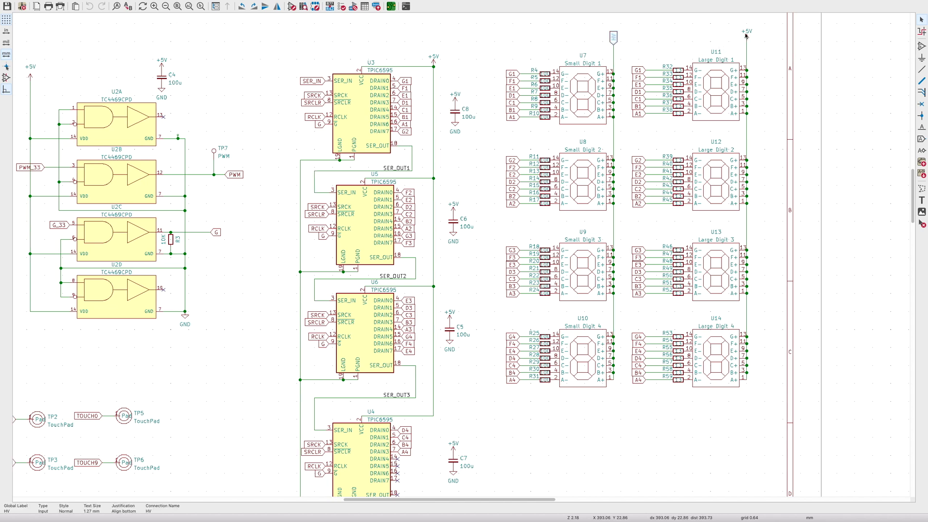
mouse_move(706, 52)
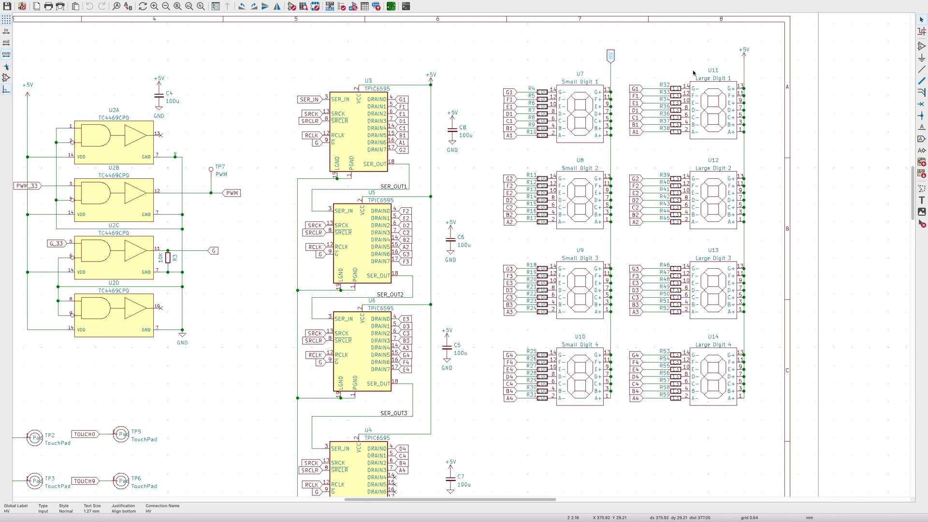
mouse_move(556, 228)
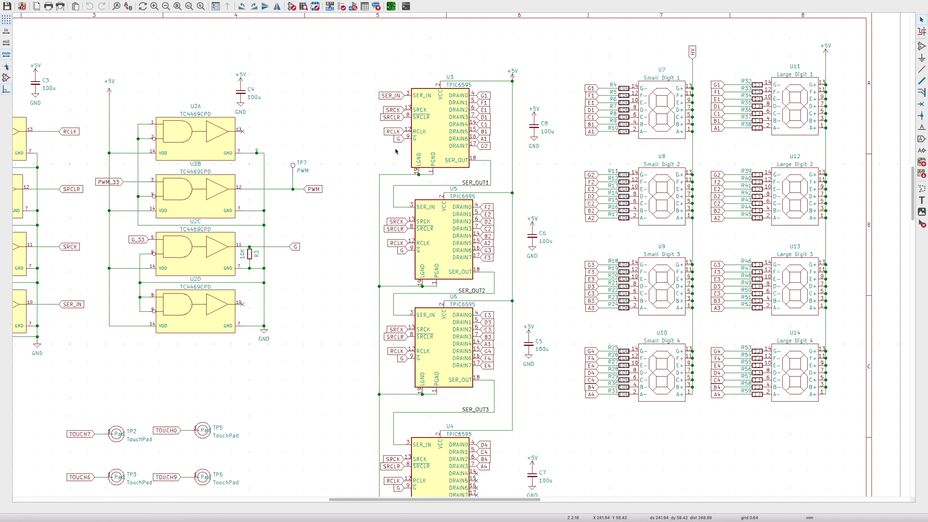
mouse_move(371, 239)
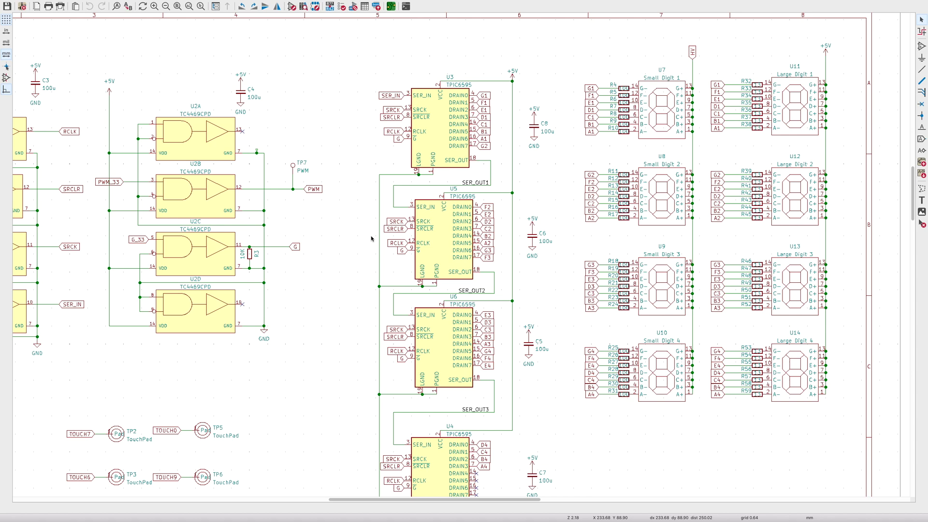
scroll(down, 3)
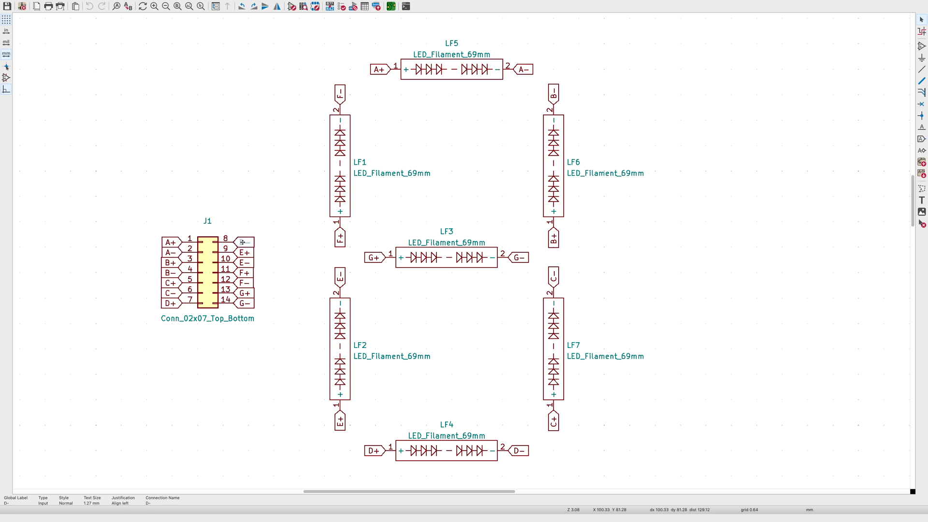
Switch to the PCB layout and zoom around the shift register, resistor and digit footprints
click(374, 5)
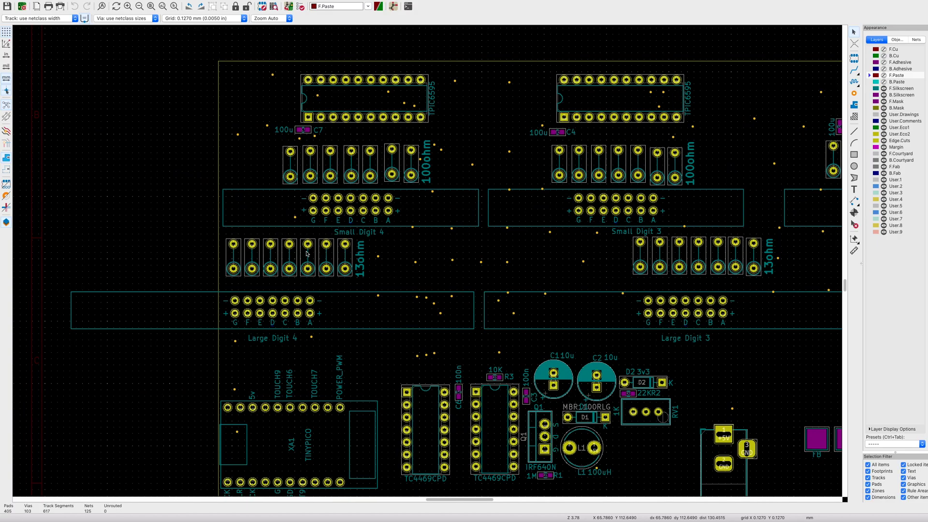
mouse_move(357, 229)
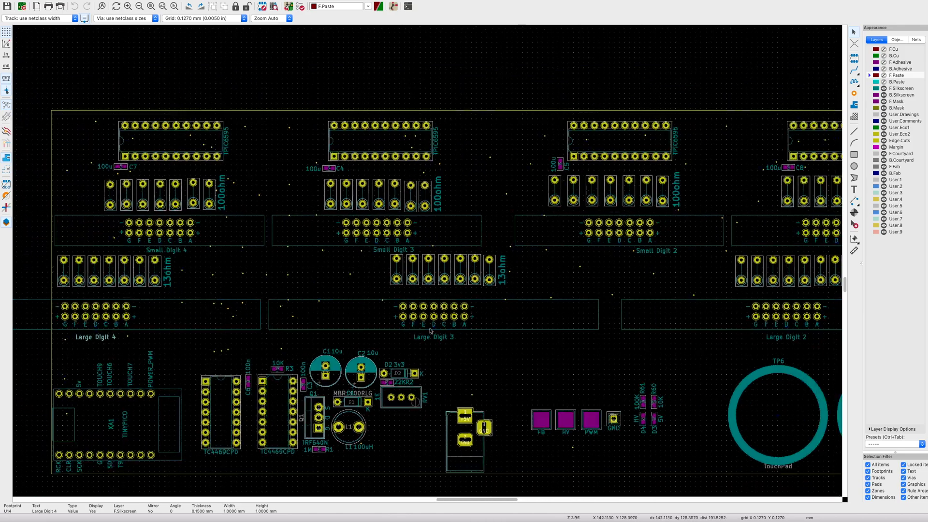
scroll(down, 3)
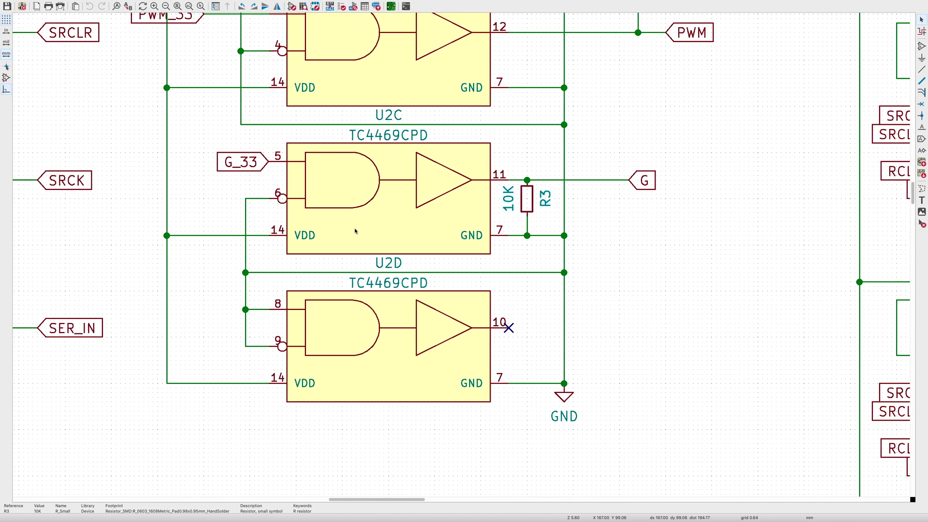
Inspect the G_33 input label and mark 10K resistor R3 on the G line with a red X
click(242, 161)
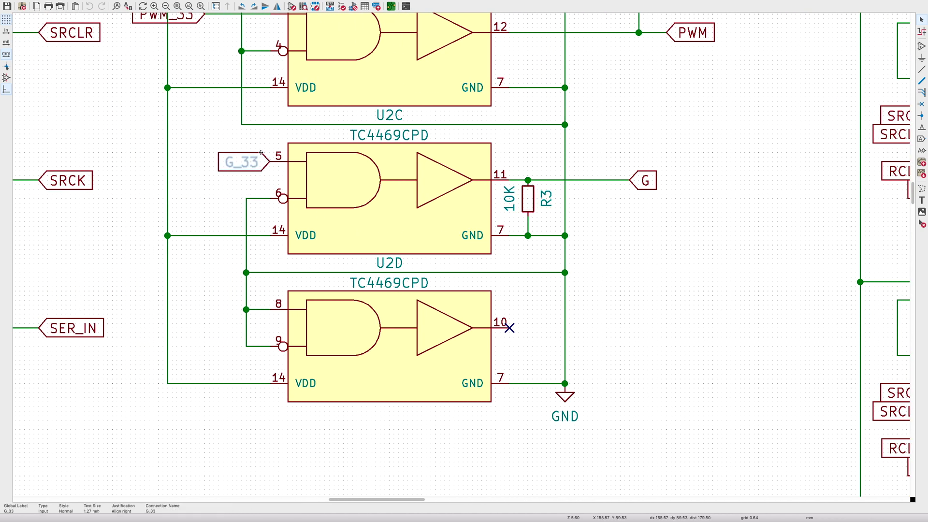
mouse_move(244, 161)
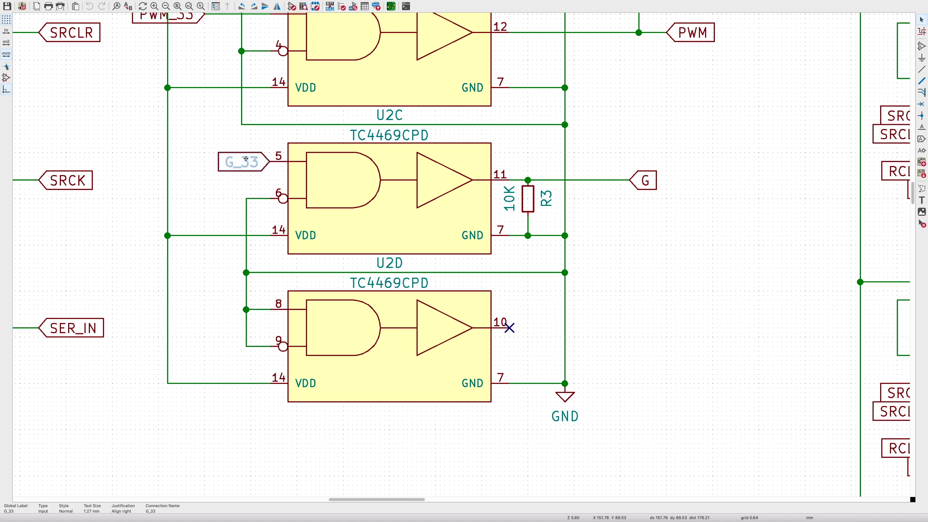
click(525, 201)
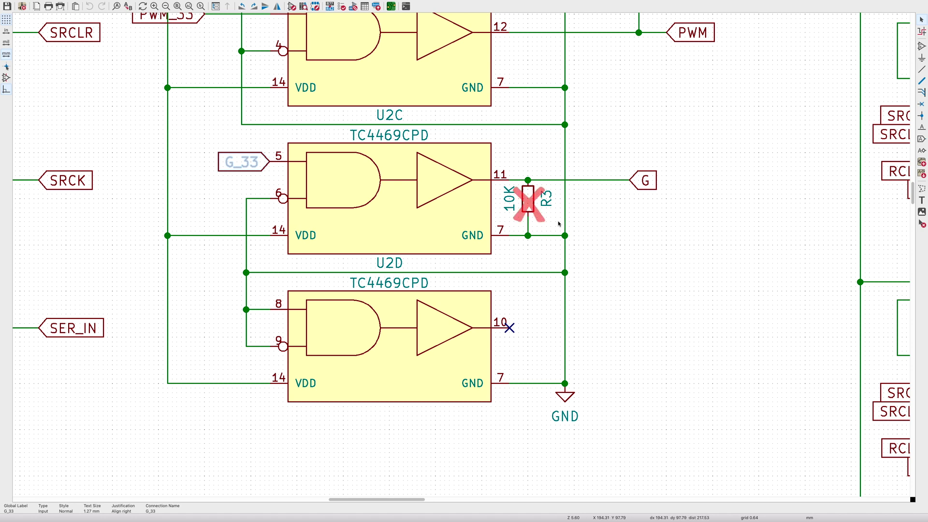
click(526, 201)
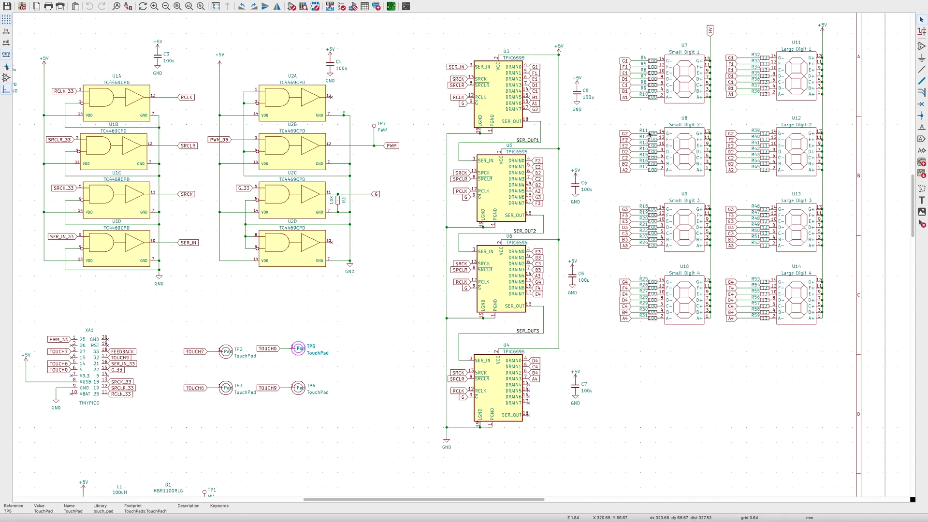
mouse_move(764, 95)
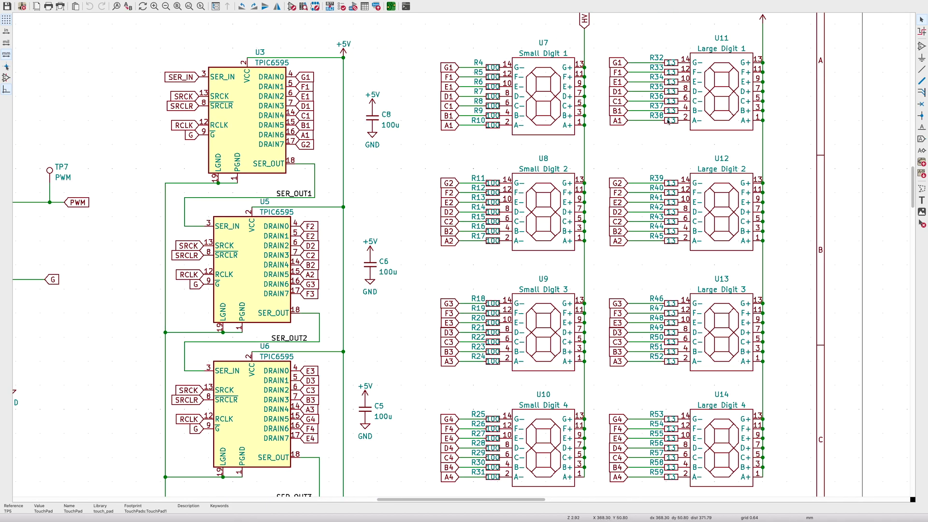
scroll(down, 3)
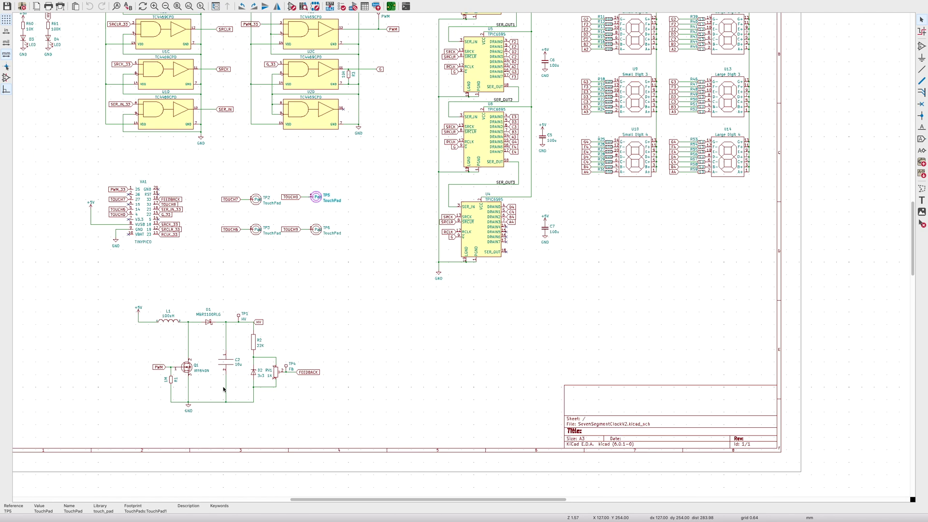
scroll(down, 3)
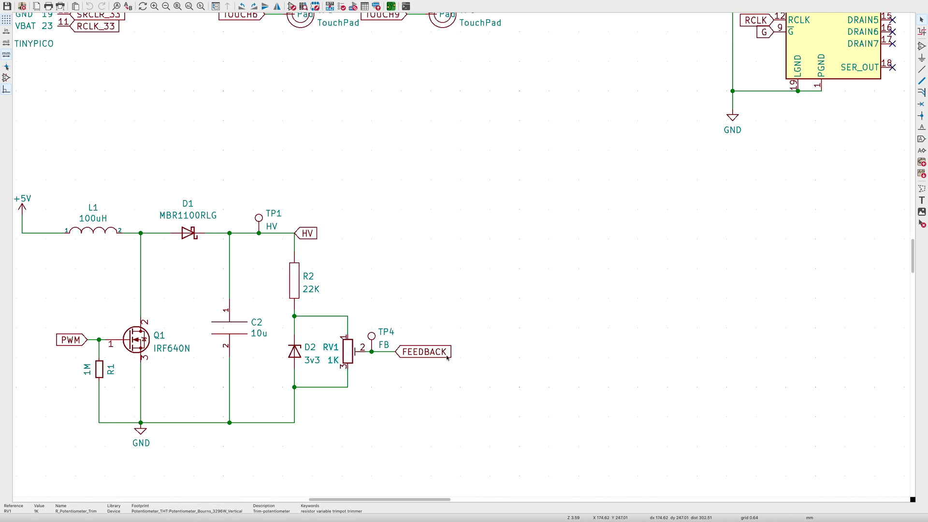